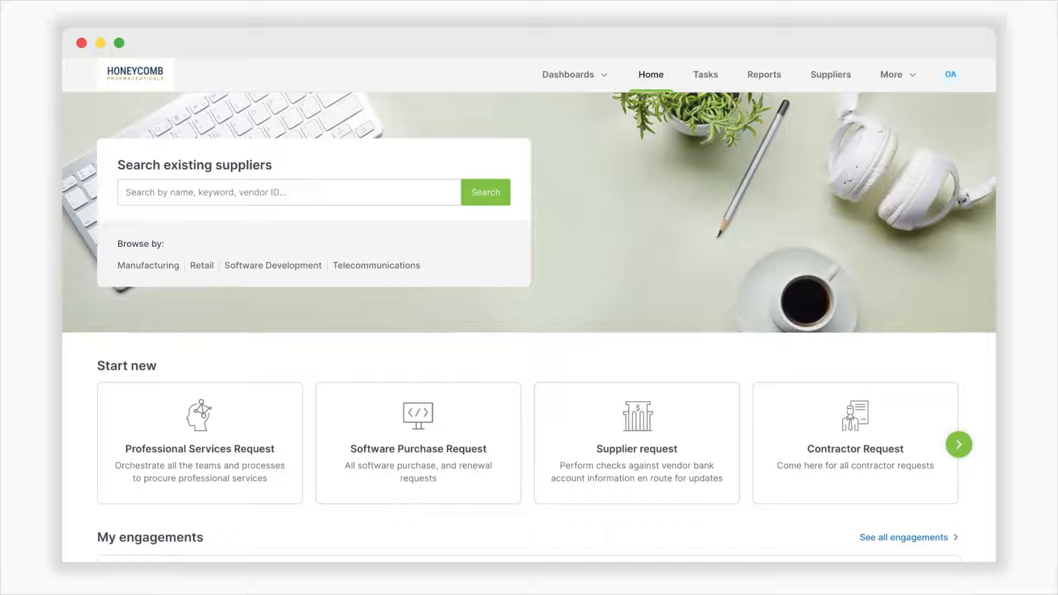
pyautogui.moveTo(199, 443)
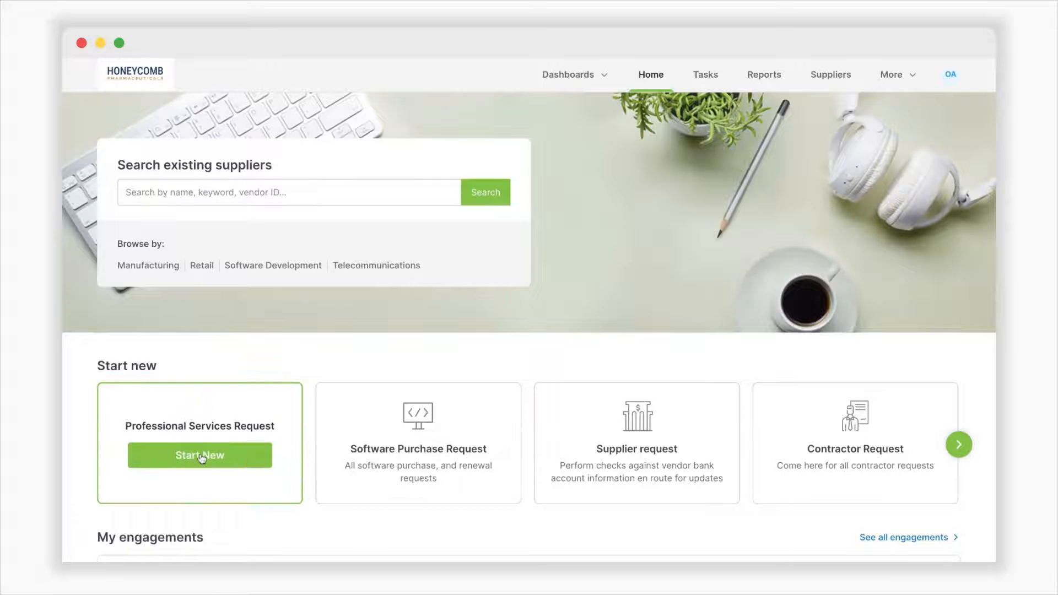
# Start a Professional Services Request needed Jul 20, 2023, type Technology Software, SaaS subscription
pyautogui.click(199, 455)
pyautogui.write('20')
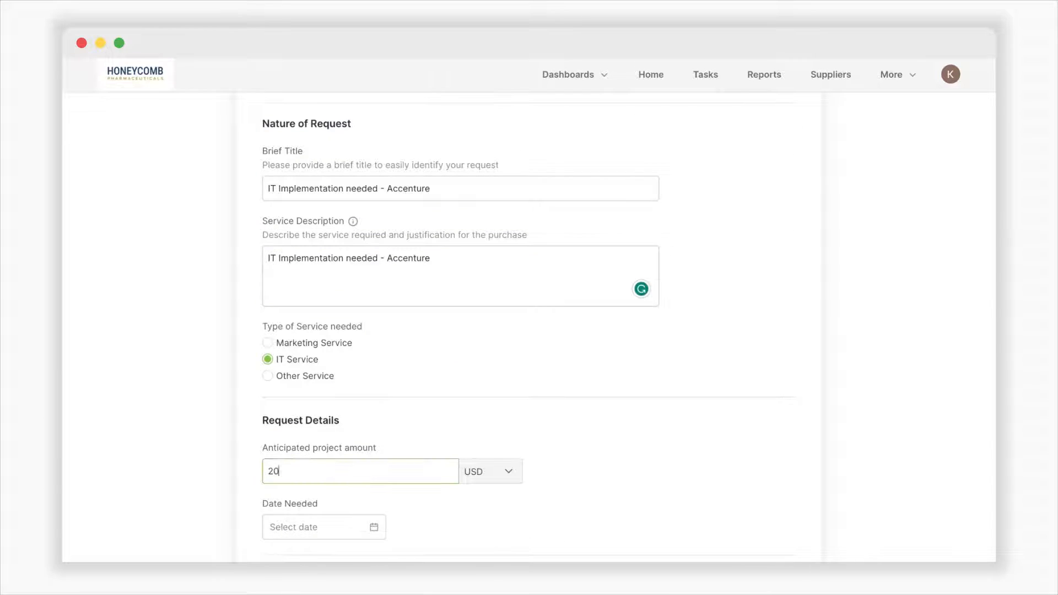
pyautogui.click(322, 527)
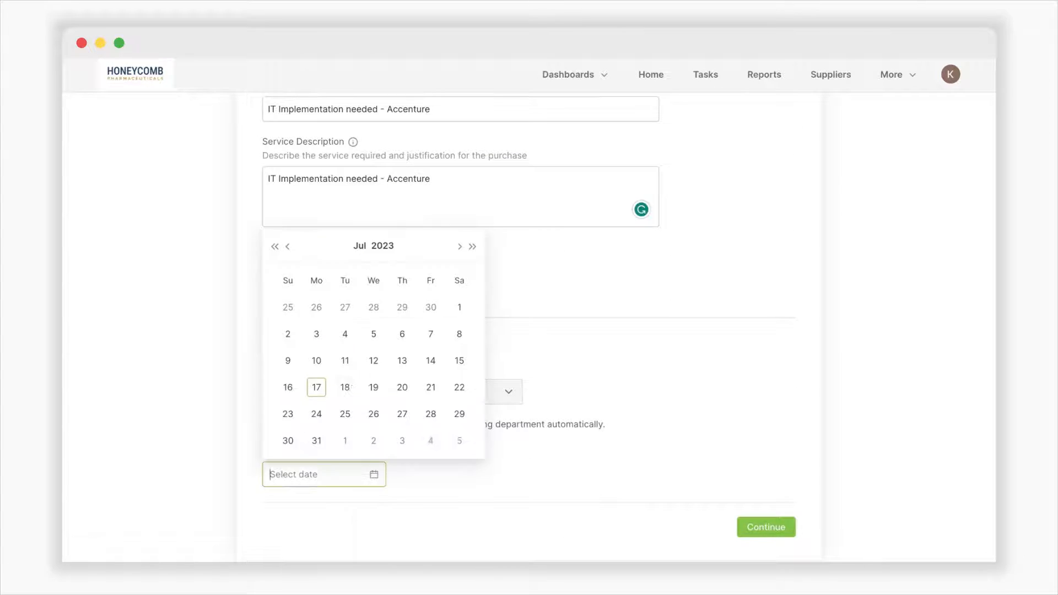
pyautogui.click(402, 387)
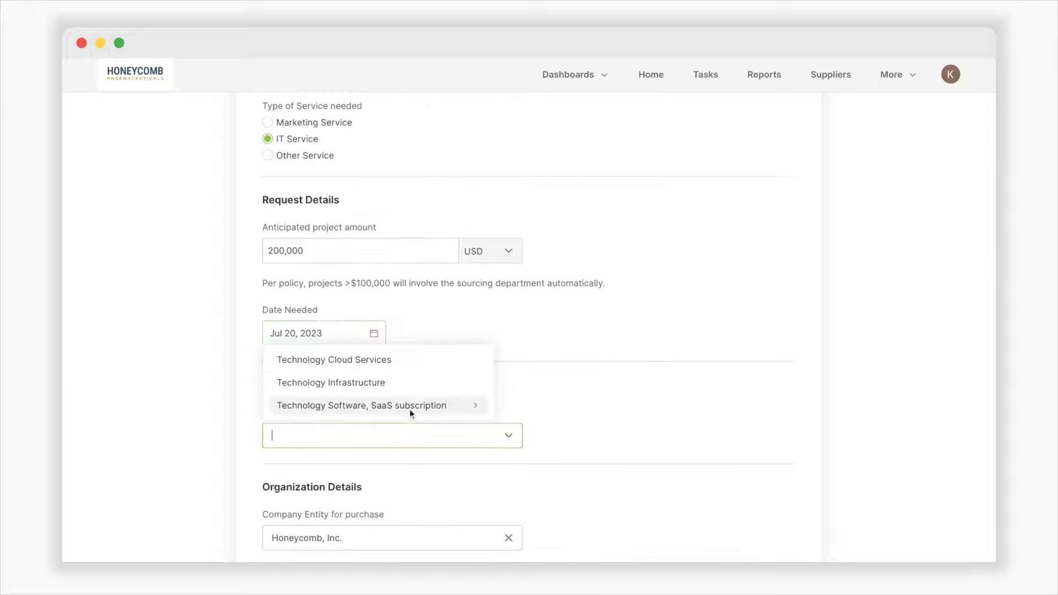
pyautogui.click(361, 405)
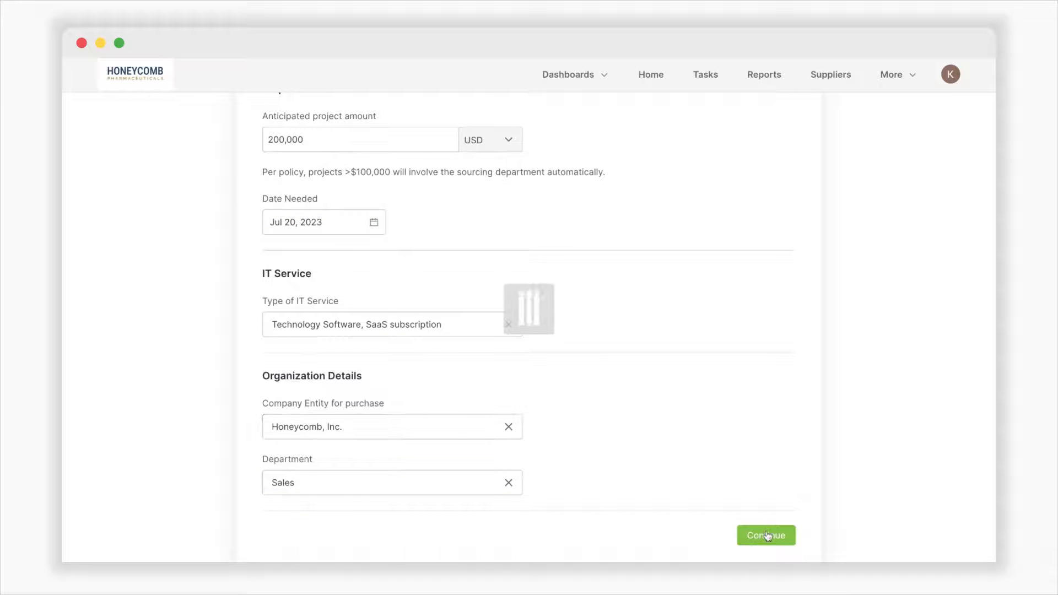
# Select supplier Accenture (Chicago), keep No on both data privacy questions, and reach Review
pyautogui.click(766, 536)
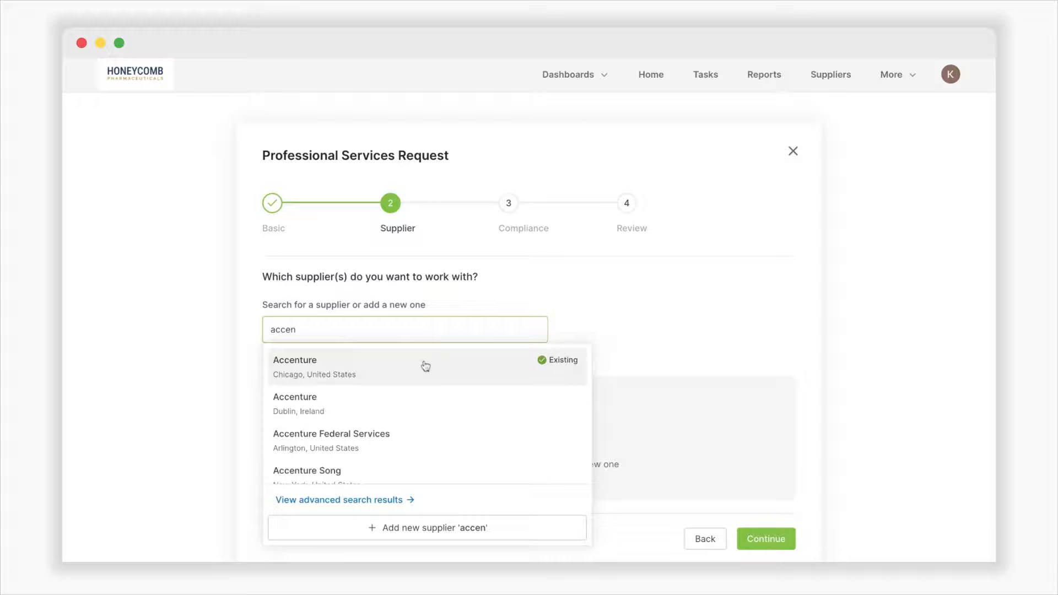
pyautogui.click(314, 366)
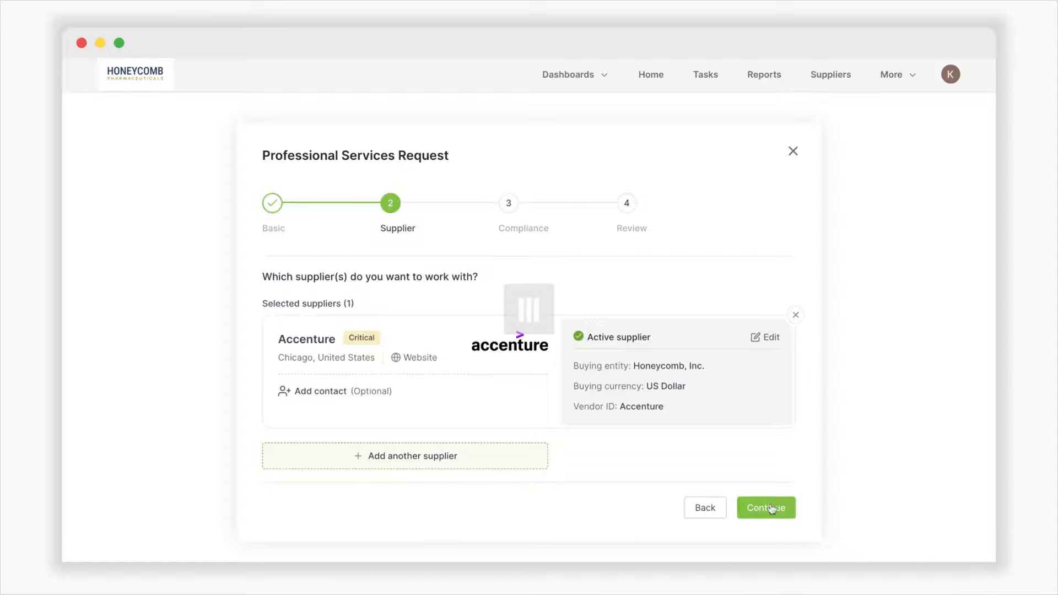
pyautogui.click(766, 508)
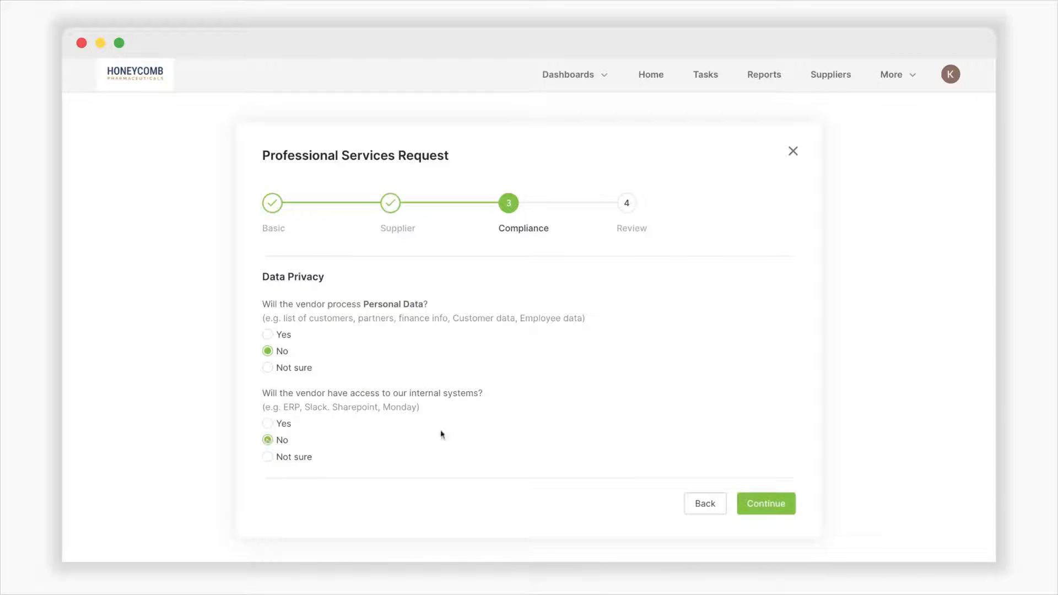
pyautogui.click(765, 504)
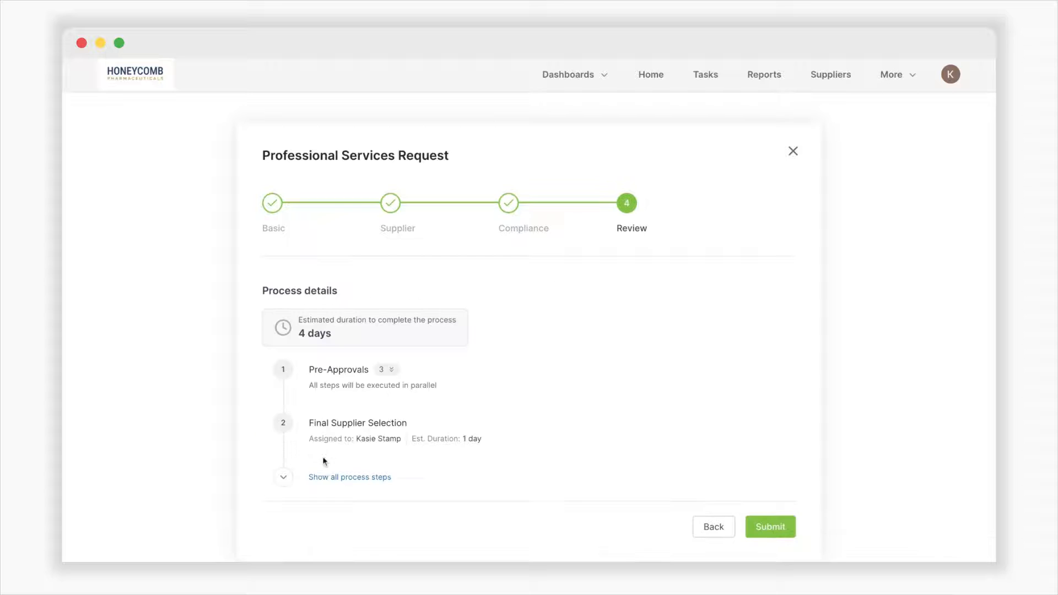
# Check all six process steps, then submit the Accenture services request
pyautogui.click(350, 477)
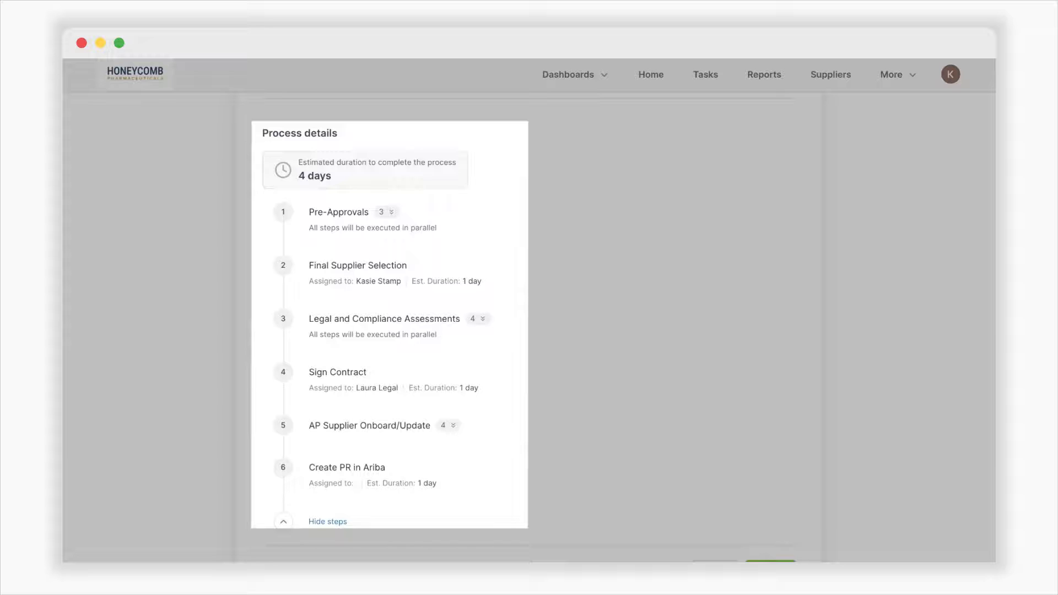
pyautogui.scroll(-3)
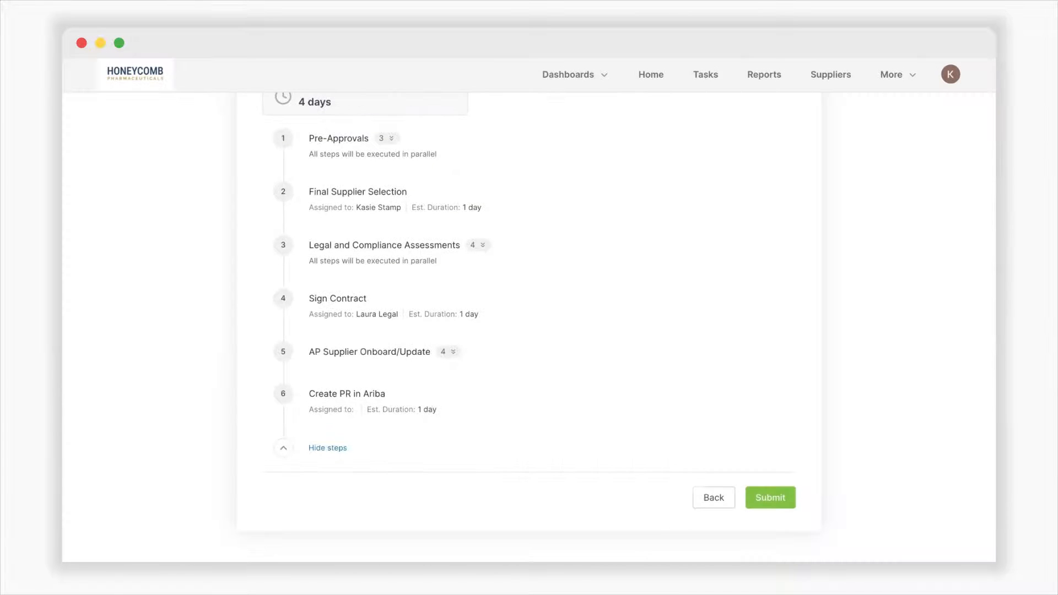
pyautogui.click(770, 498)
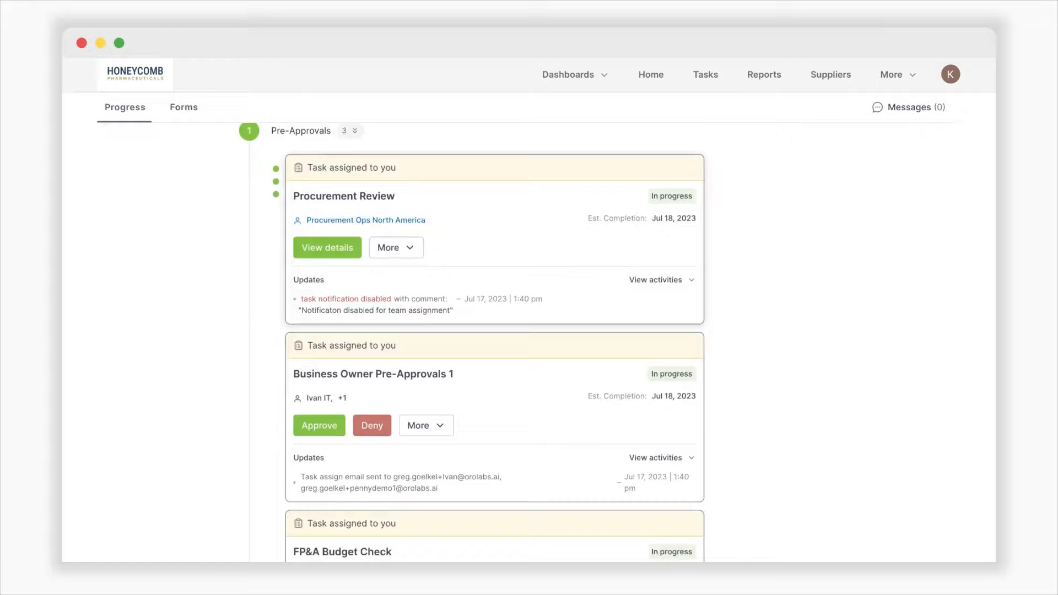
# Complete the Procurement Review with No for legal, RFP, data privacy and security
pyautogui.scroll(-3)
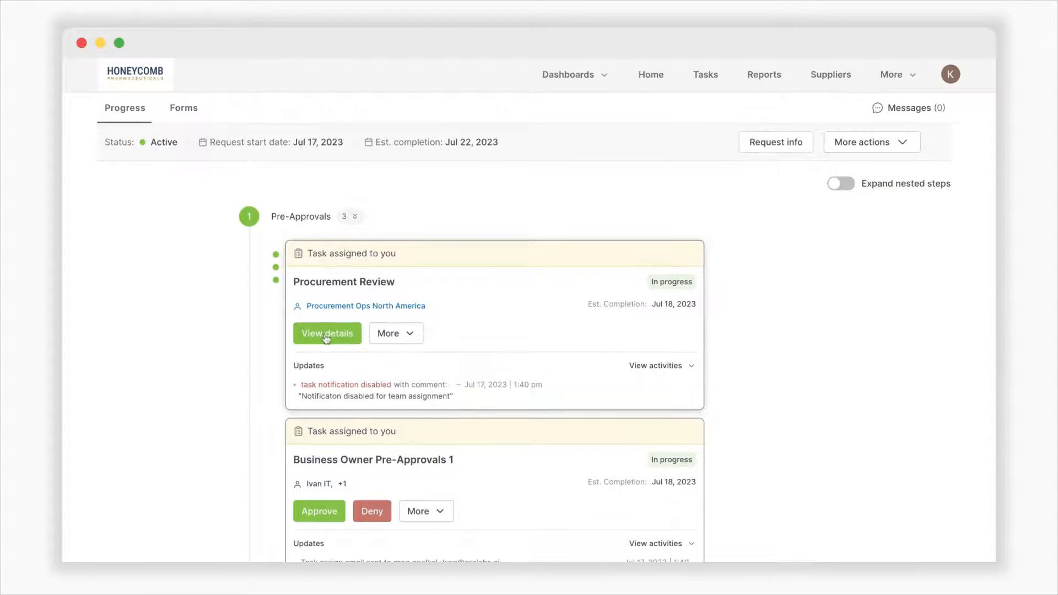
pyautogui.click(327, 334)
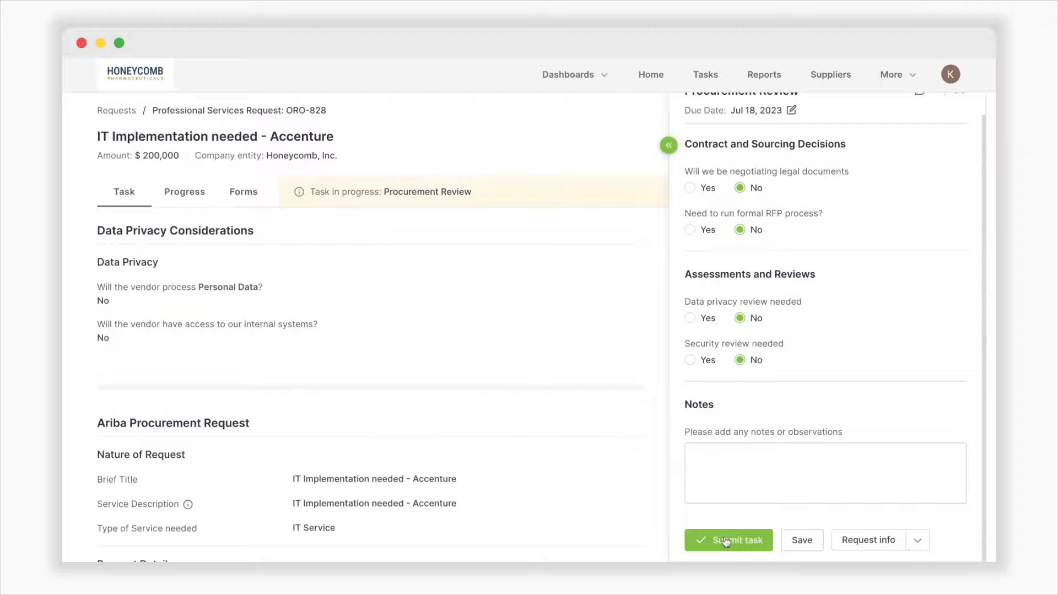
pyautogui.click(729, 540)
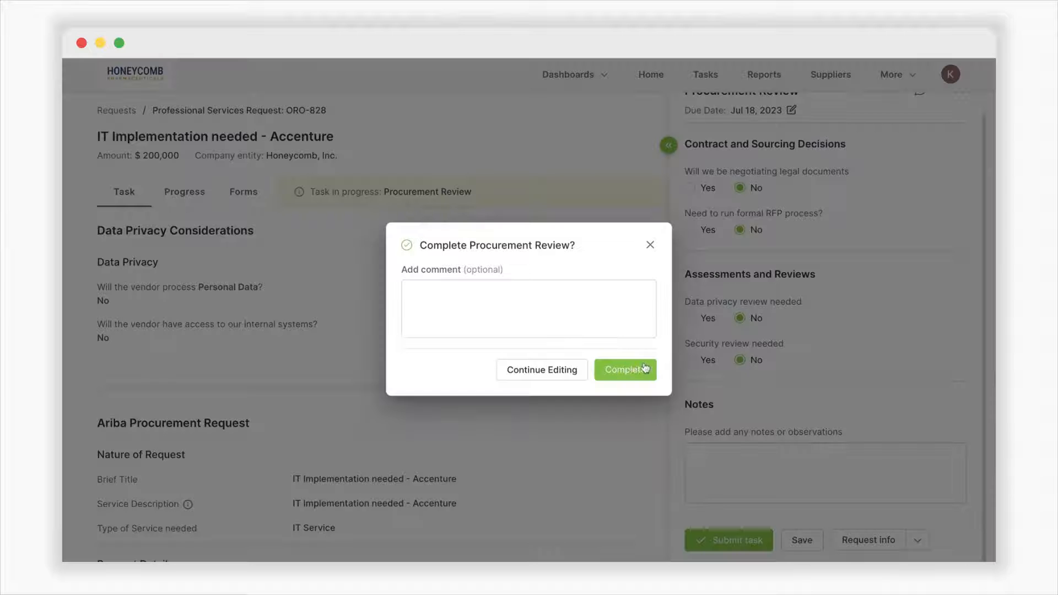
pyautogui.click(625, 370)
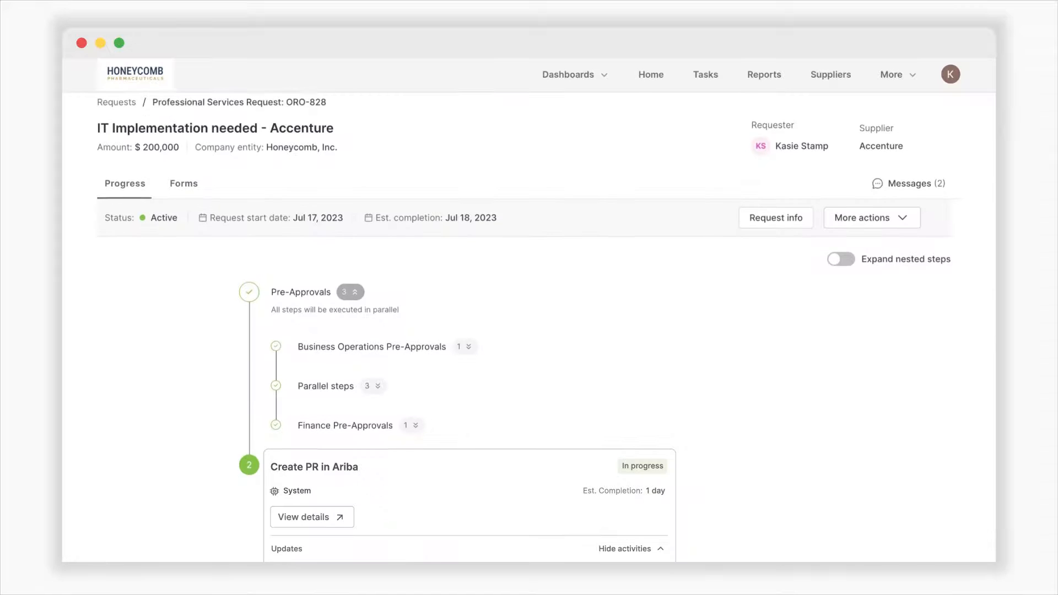
pyautogui.scroll(-3)
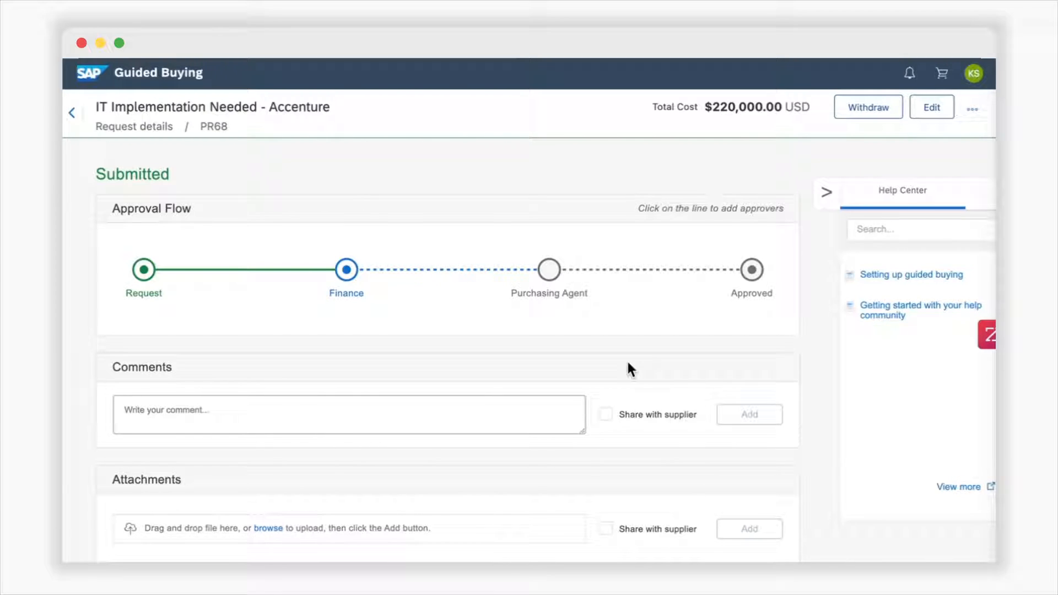
pyautogui.moveTo(335, 210)
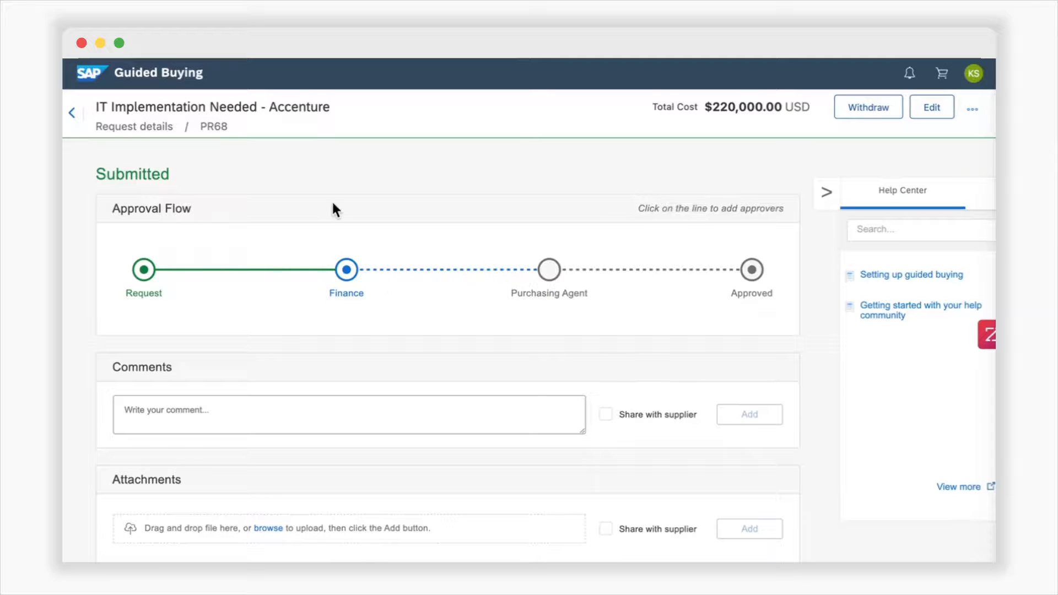
pyautogui.moveTo(231, 159)
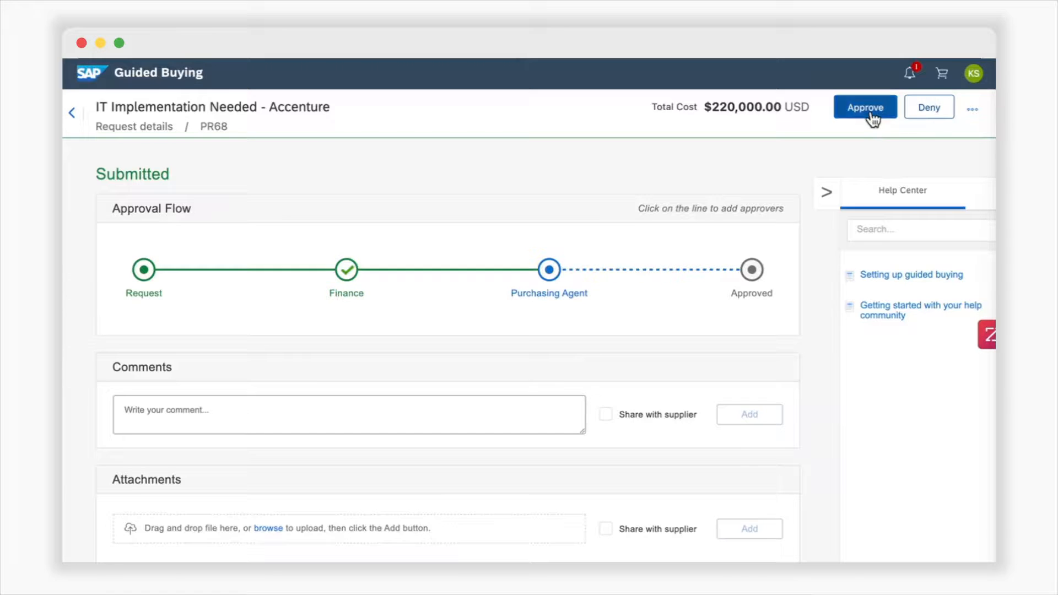
# Approve requisition PR68, IT Implementation Needed - Accenture, in Guided Buying
pyautogui.click(865, 106)
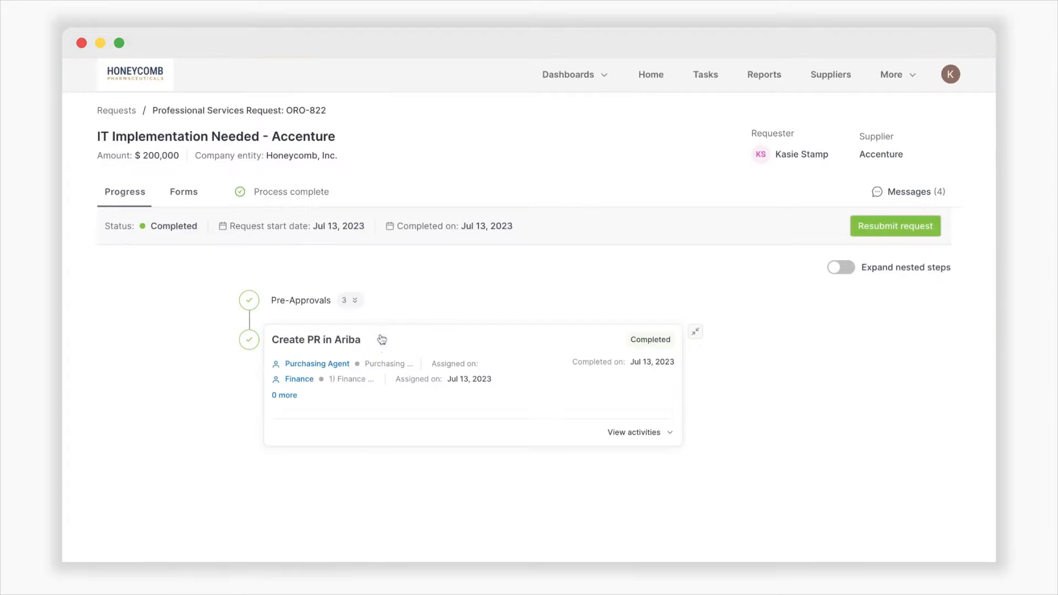
pyautogui.click(634, 433)
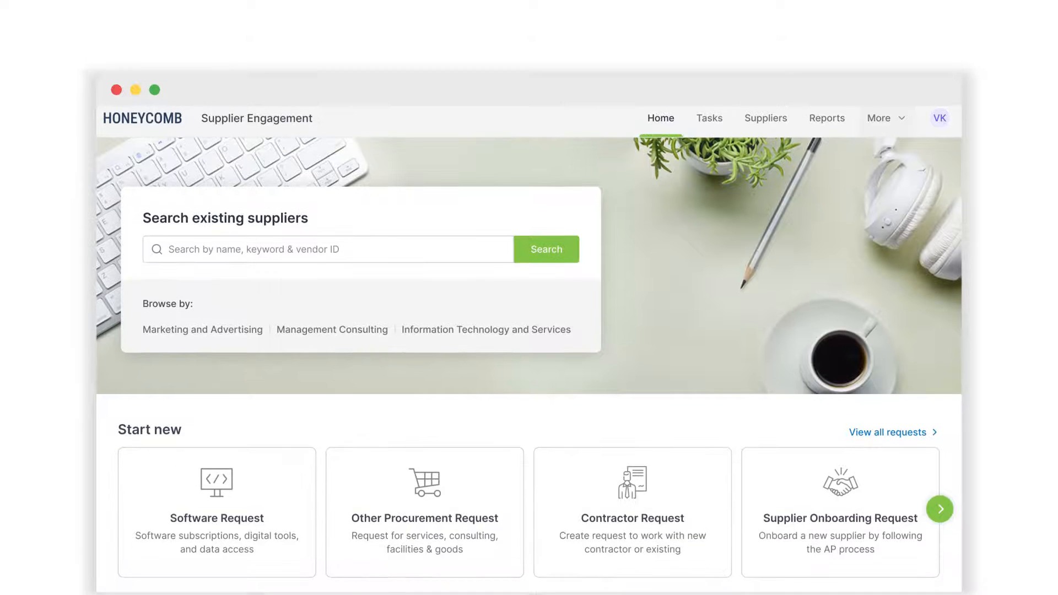
# Open the Software Purchase Salesforce Sales Cloud engagement and scroll down to Complete Purchase in SAP Ariba
pyautogui.scroll(-3)
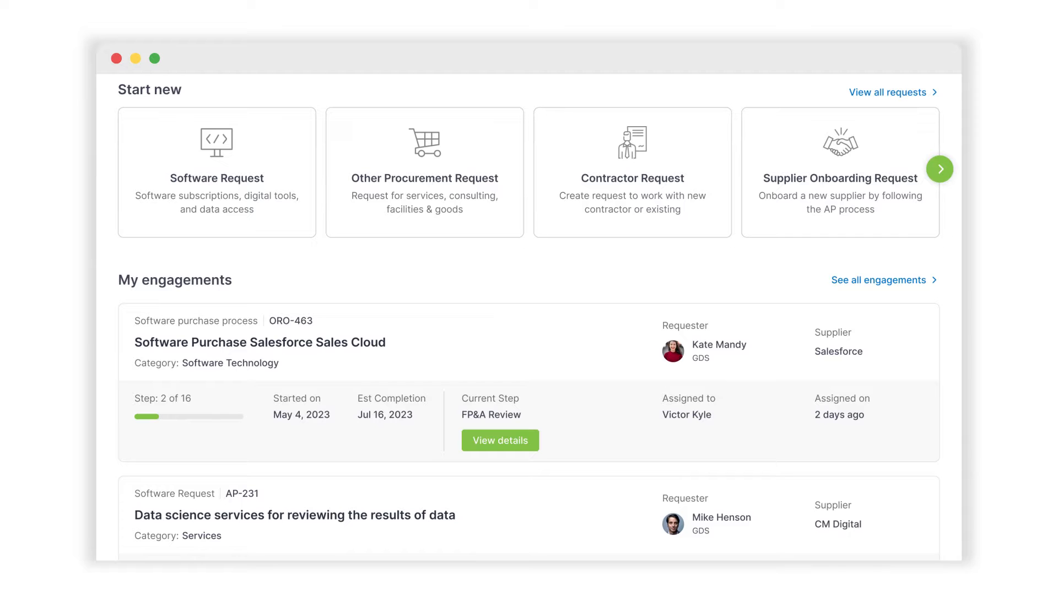
pyautogui.click(500, 440)
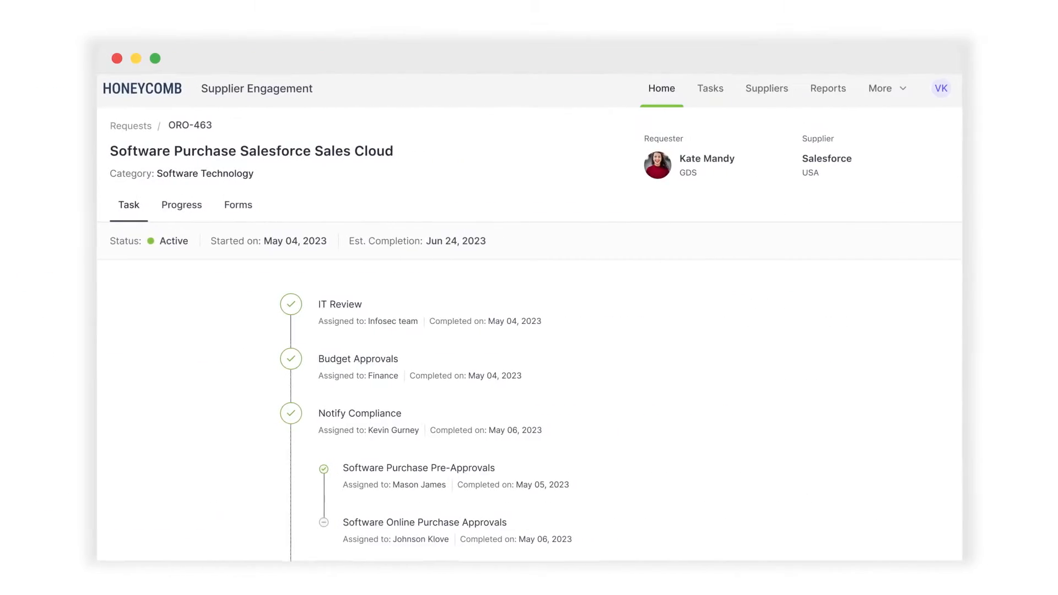
pyautogui.scroll(-3)
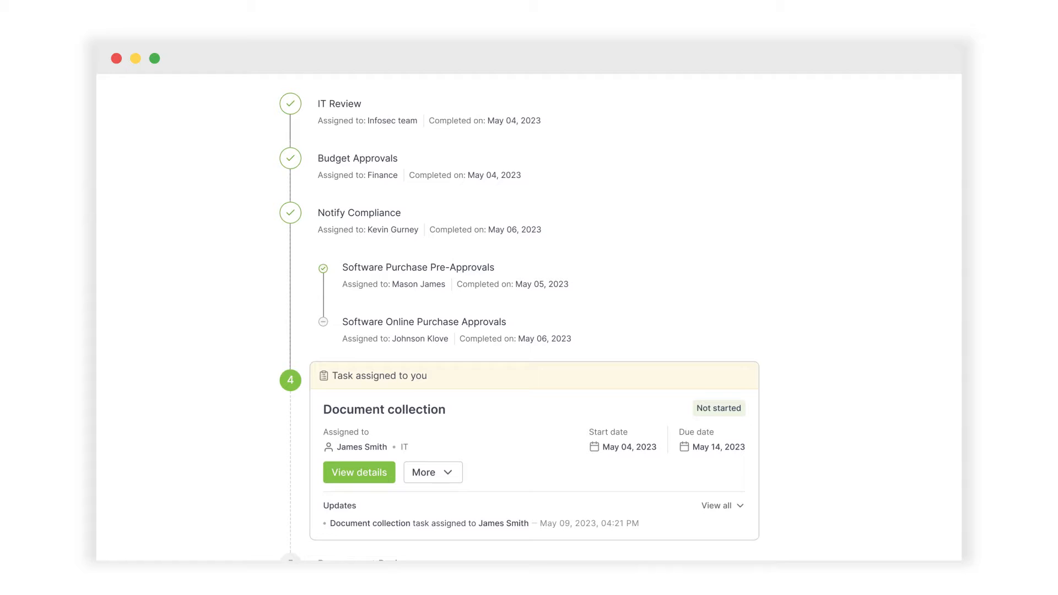
pyautogui.scroll(-3)
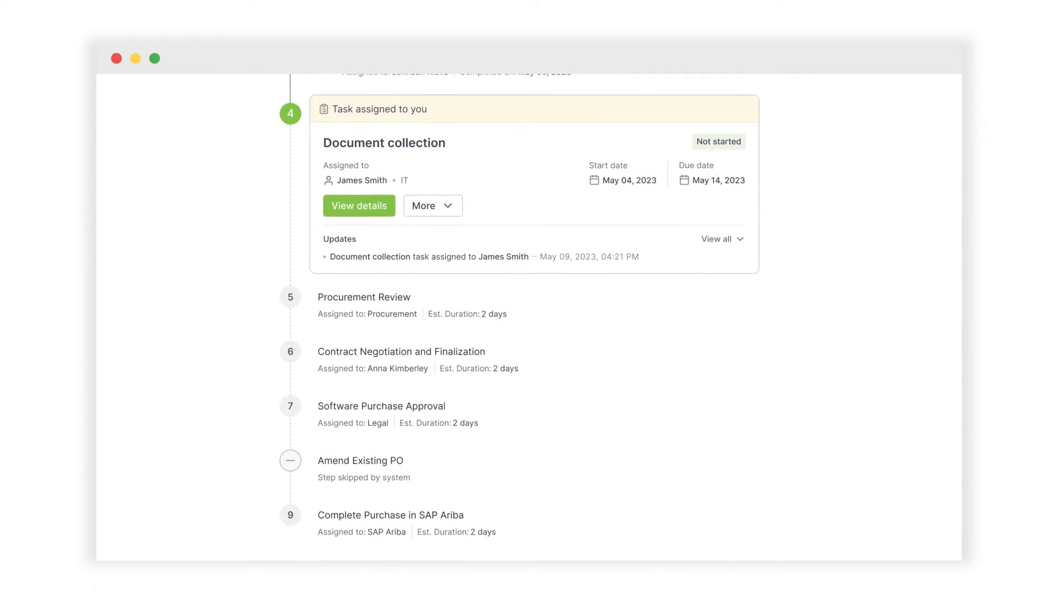